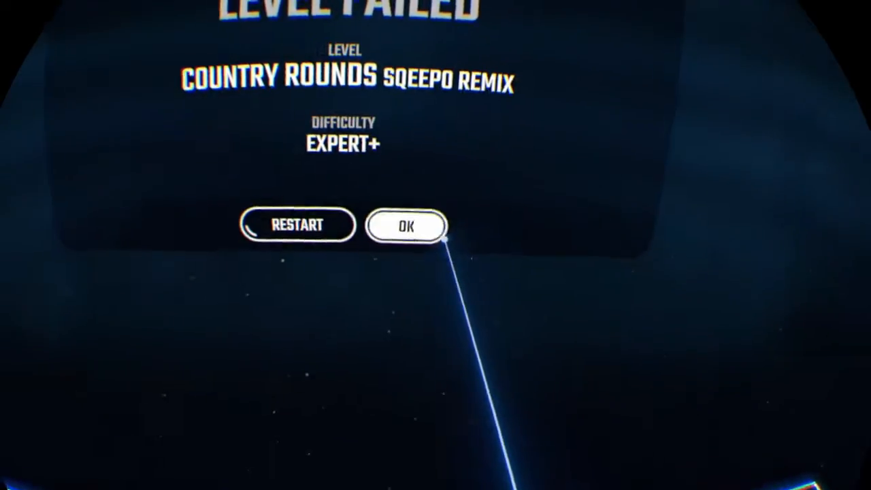
# Dismiss the failed Expert+ Country Rounds results to reach Practice Mode settings.
pyautogui.click(406, 226)
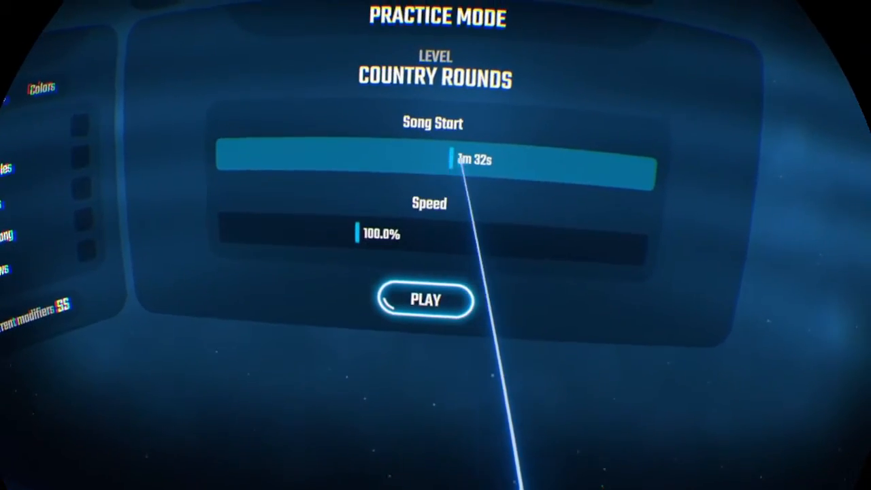
# Start the Country Rounds practice run from 1m 32s at 100.0% speed.
pyautogui.click(425, 301)
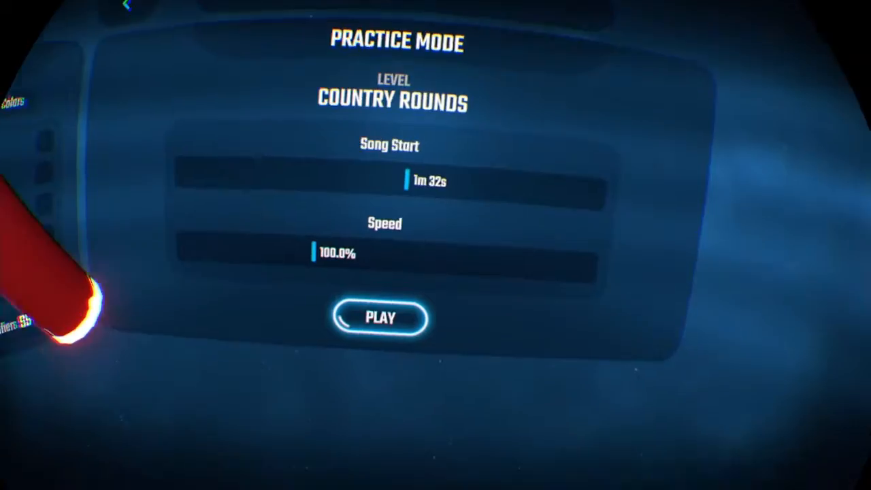
pyautogui.click(381, 319)
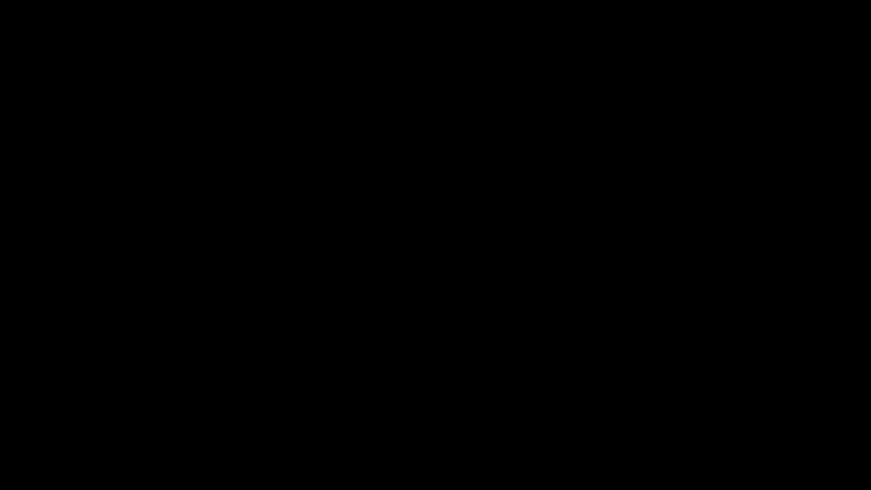